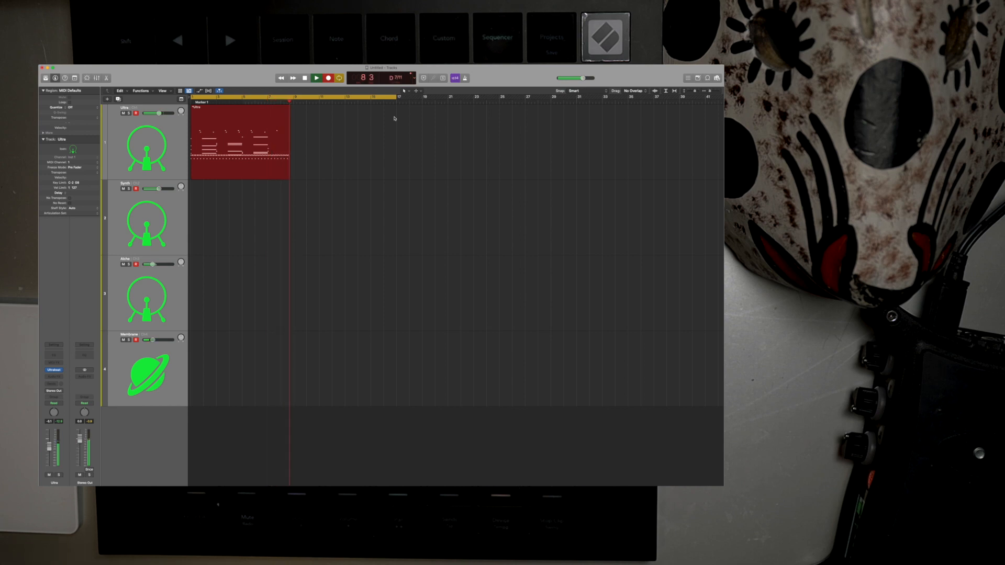
Start recording a MIDI performance into a new region on the Ultra track
click(316, 77)
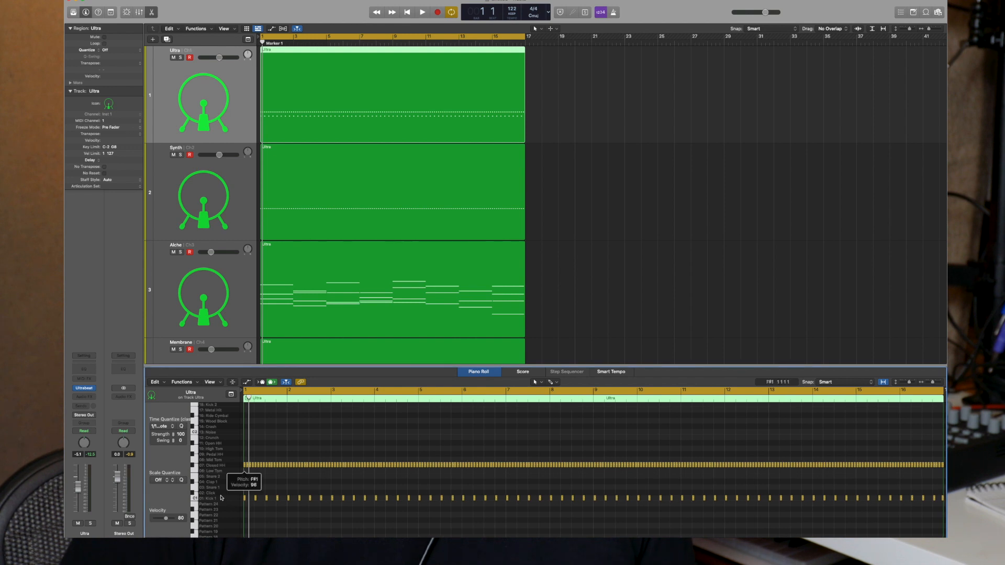
mouse_move(235, 171)
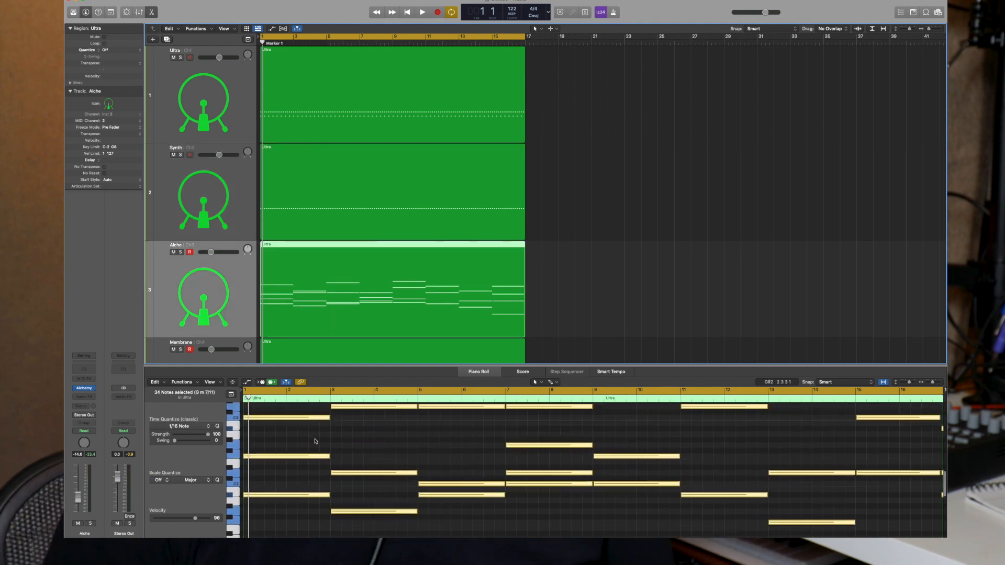
Open the Membrane region's 26 percussion notes in the Piano Roll
scroll(down, 3)
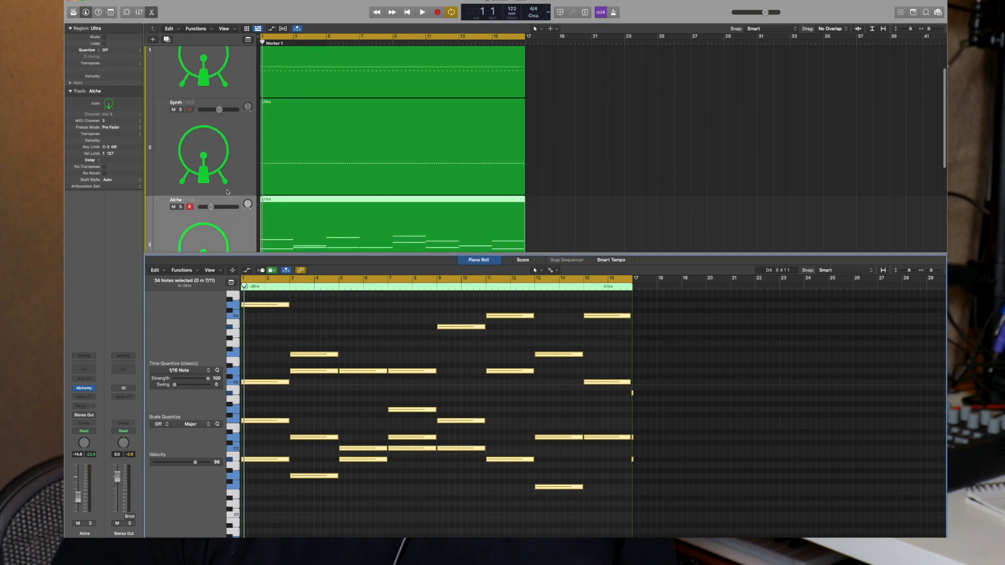
scroll(down, 3)
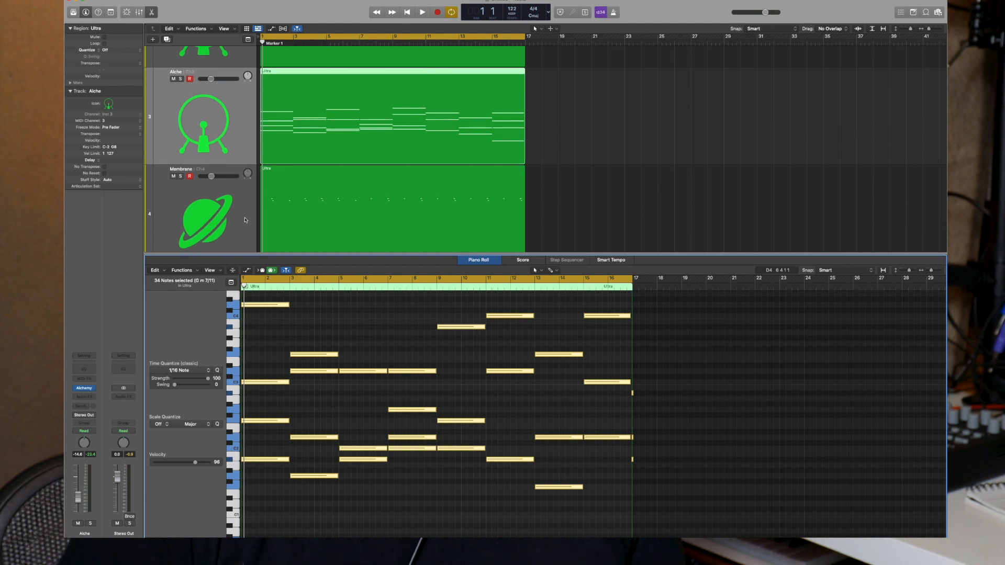
click(391, 202)
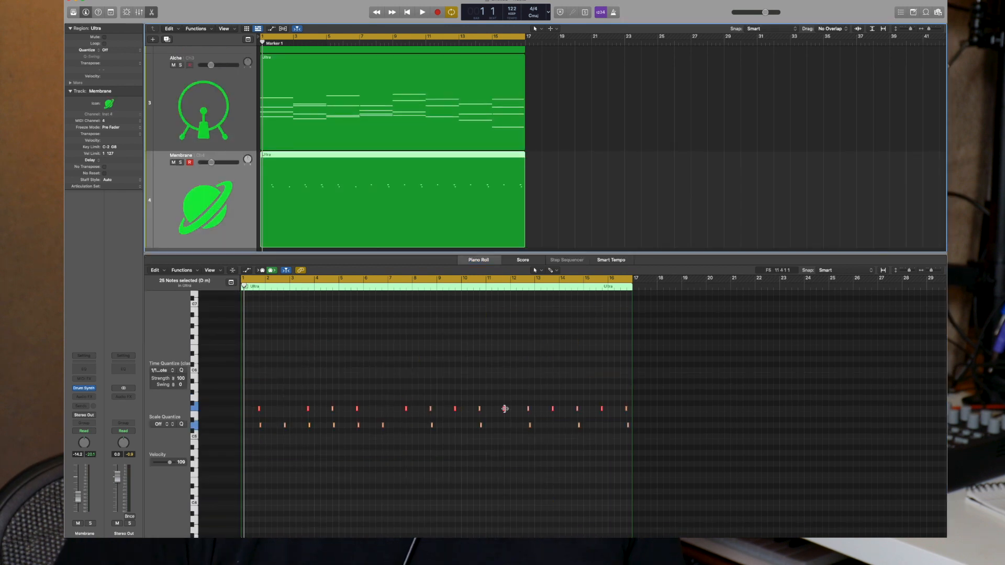